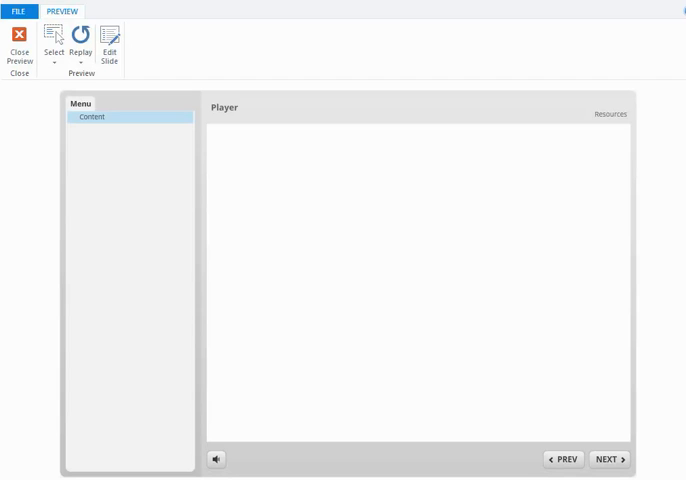
mouse_move(98, 428)
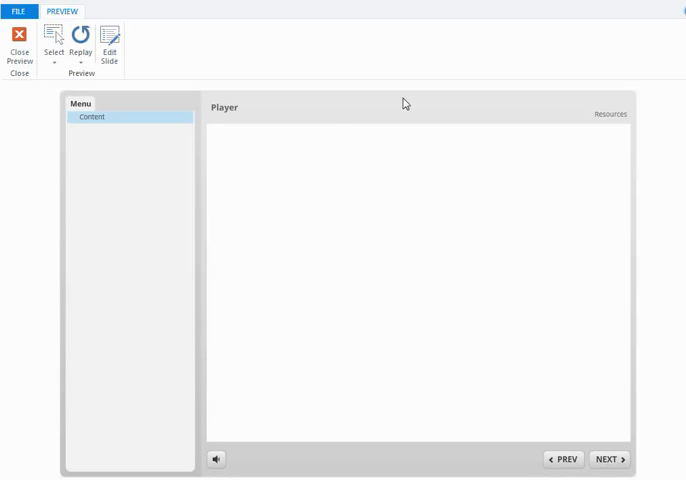
mouse_move(235, 449)
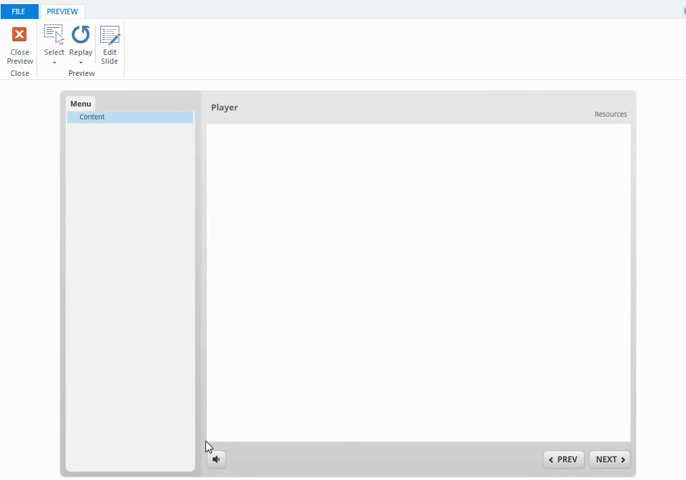
mouse_move(514, 138)
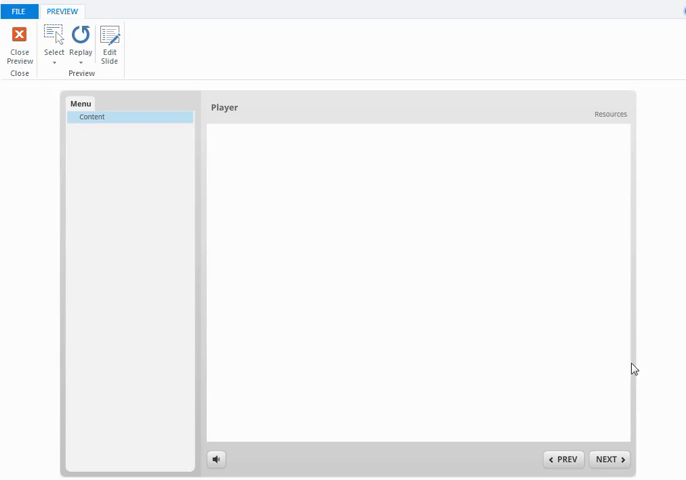
mouse_move(434, 297)
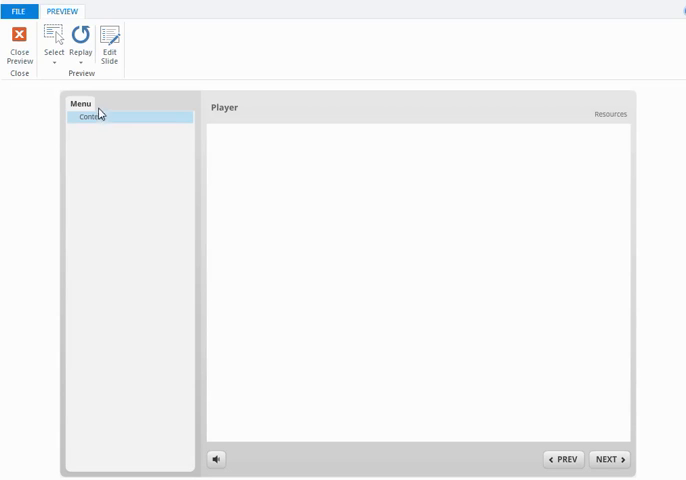
mouse_move(228, 125)
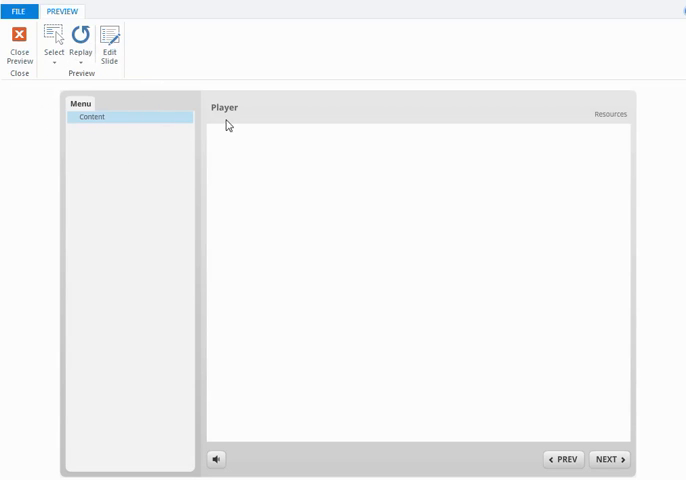
mouse_move(293, 113)
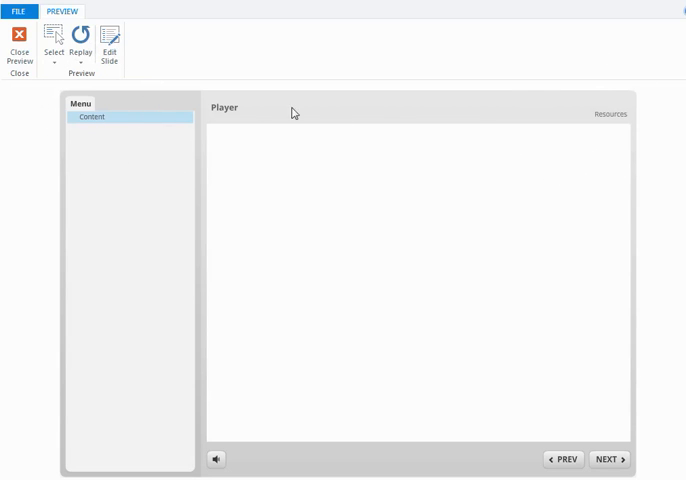
mouse_move(575, 132)
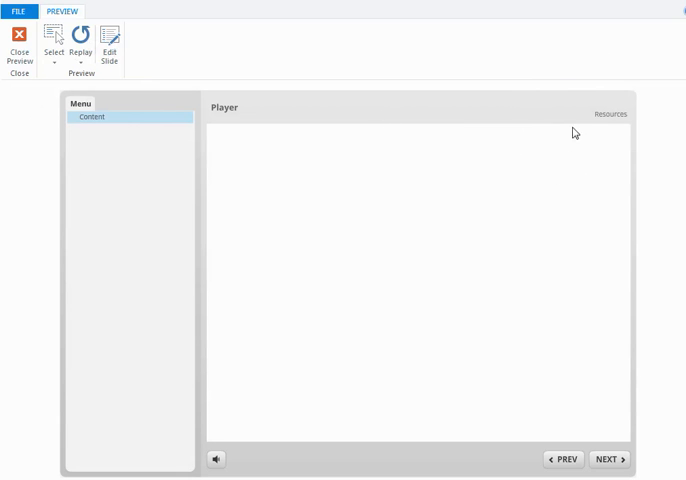
Check the Resources panel in the preview, then close the preview and open Player Properties.
click(610, 114)
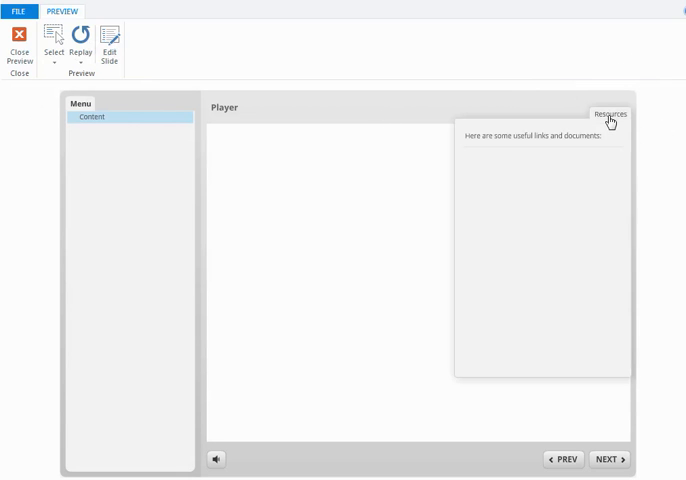
click(609, 114)
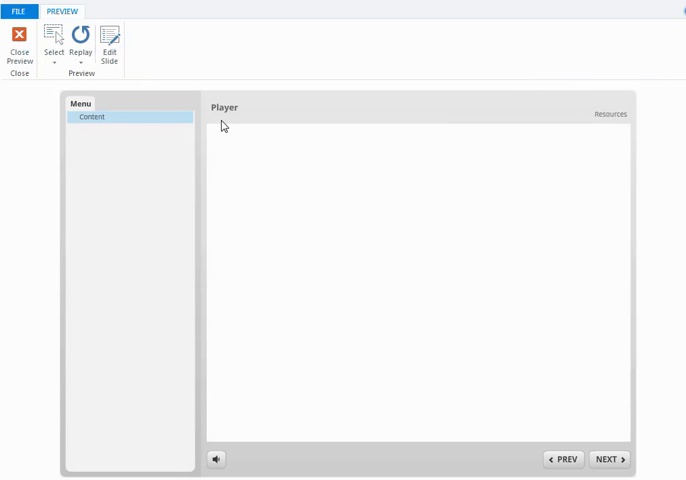
mouse_move(285, 122)
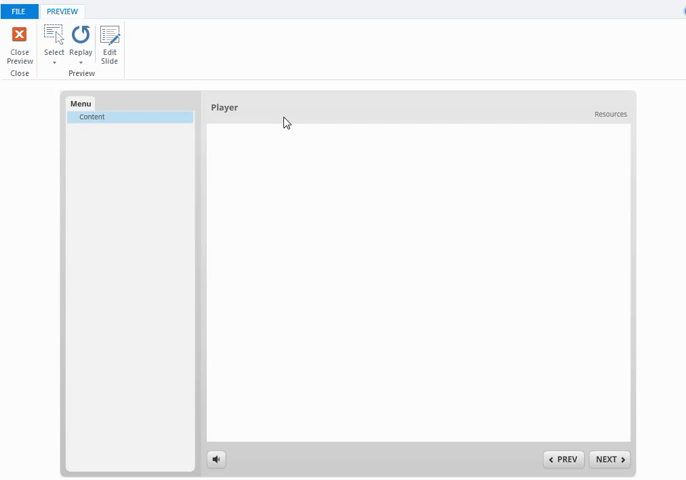
mouse_move(573, 124)
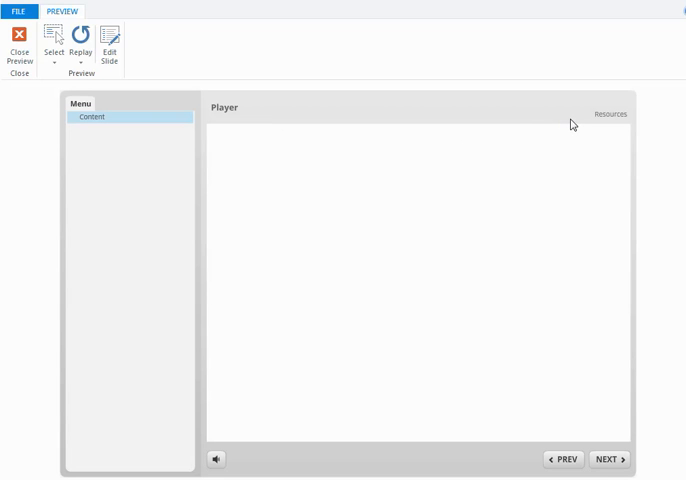
click(573, 124)
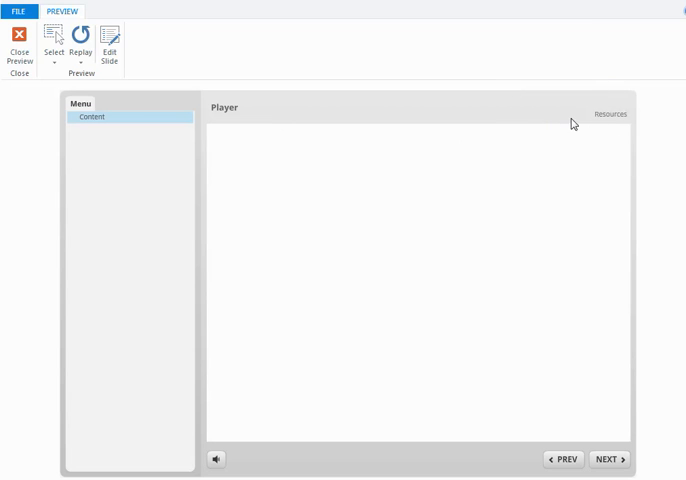
mouse_move(542, 188)
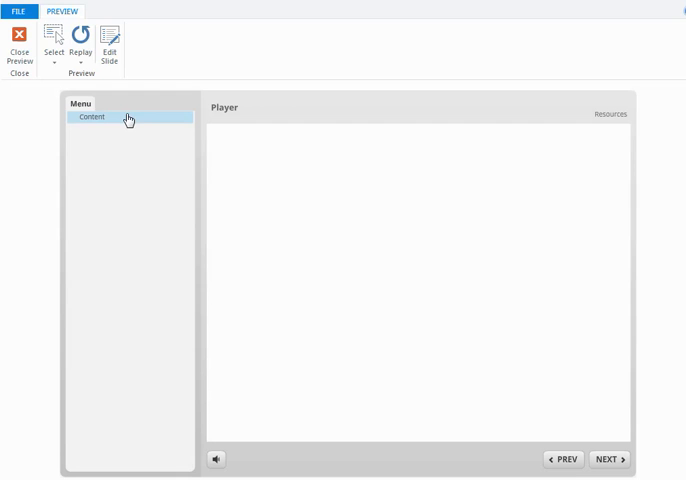
mouse_move(136, 111)
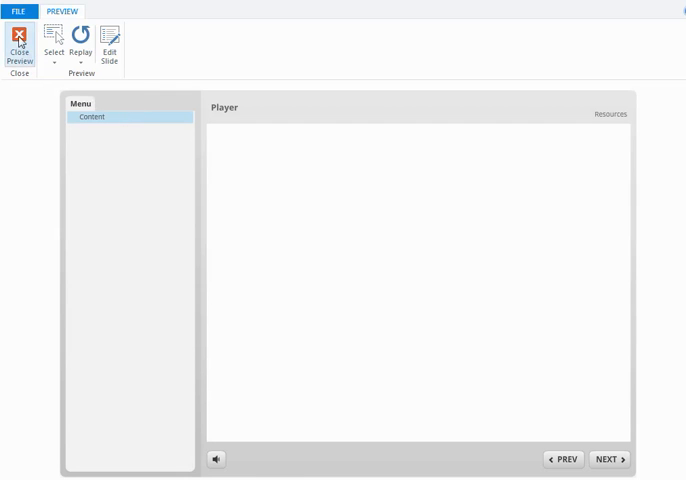
click(17, 40)
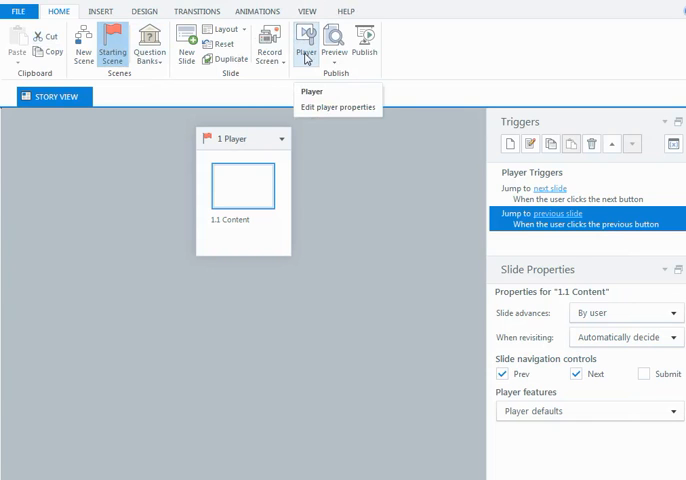
click(338, 107)
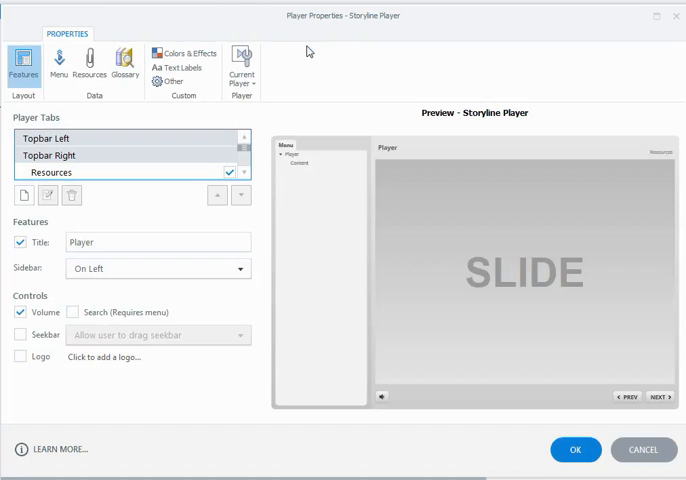
mouse_move(283, 96)
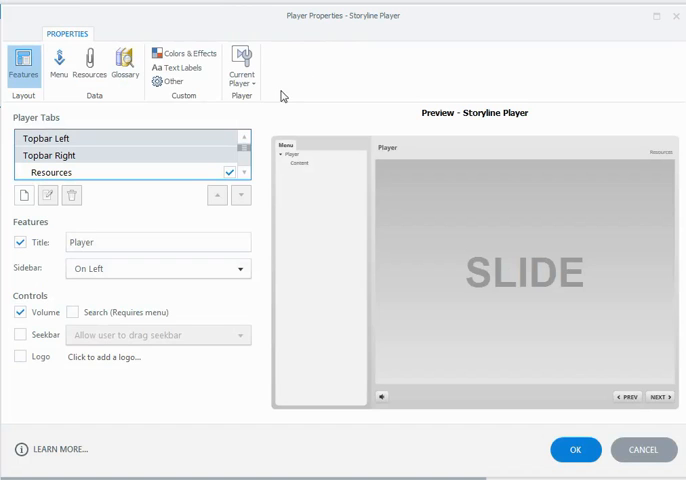
mouse_move(372, 147)
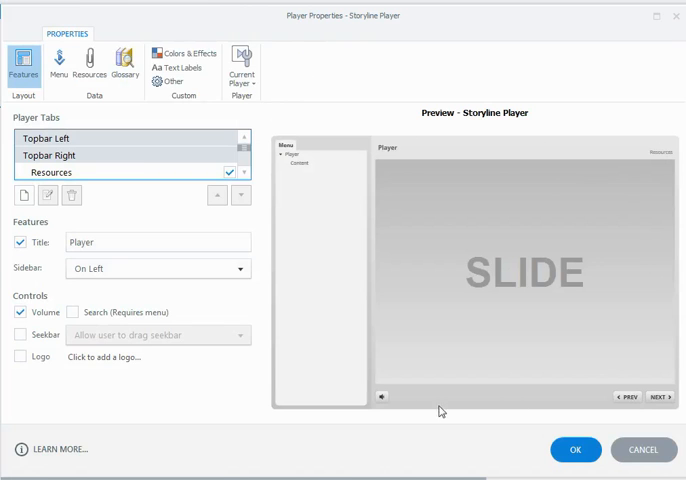
mouse_move(372, 244)
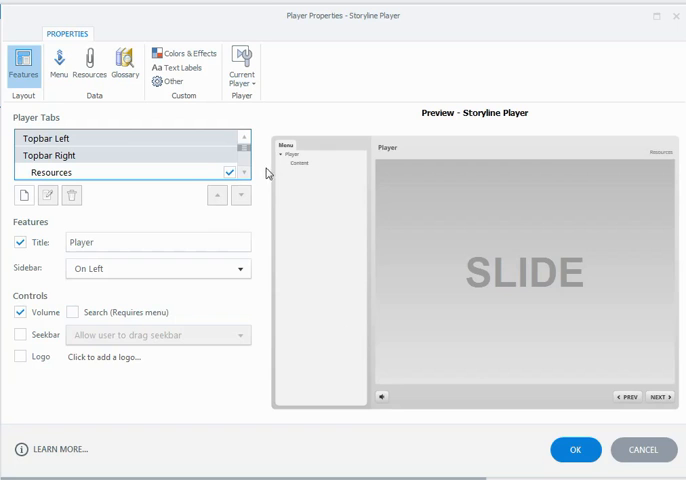
mouse_move(661, 163)
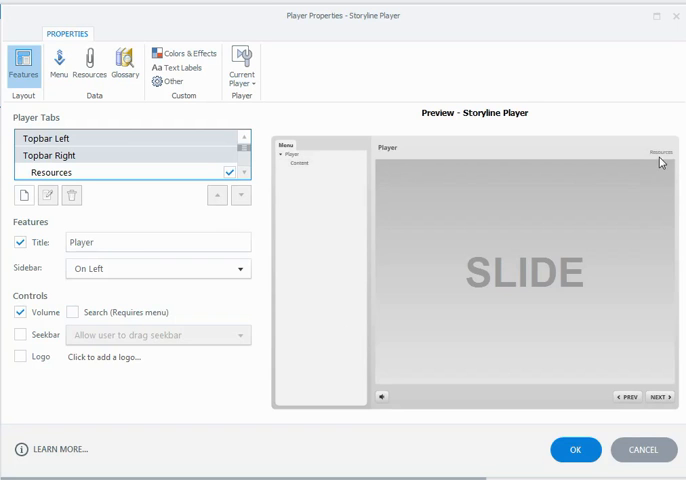
mouse_move(265, 186)
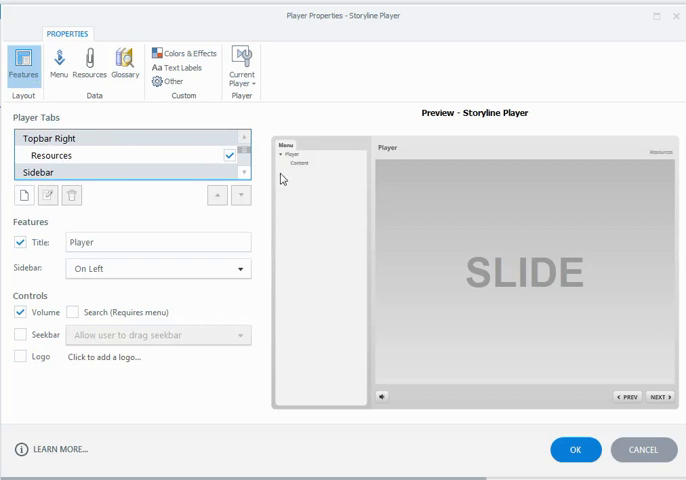
mouse_move(588, 166)
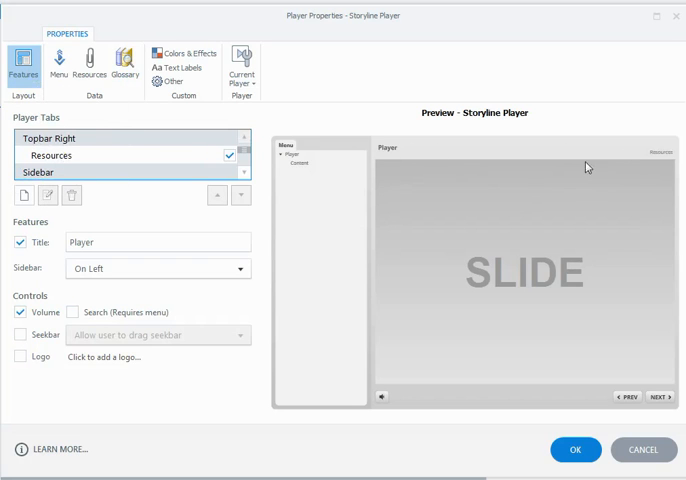
mouse_move(278, 160)
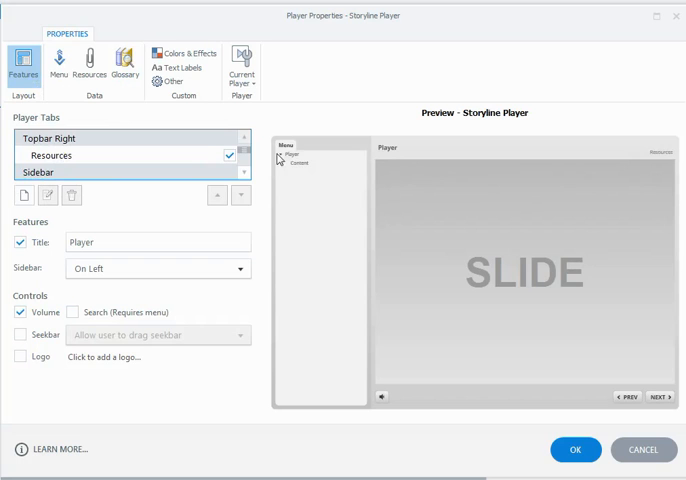
click(242, 172)
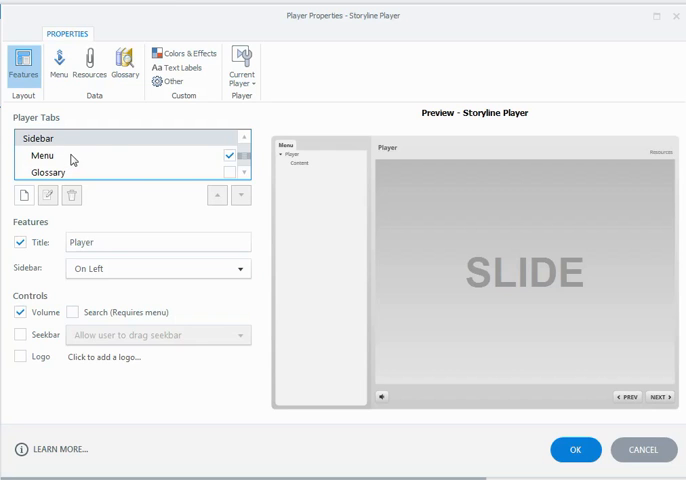
Move the Menu tab from the sidebar up into the top bar and preview its panel.
click(42, 155)
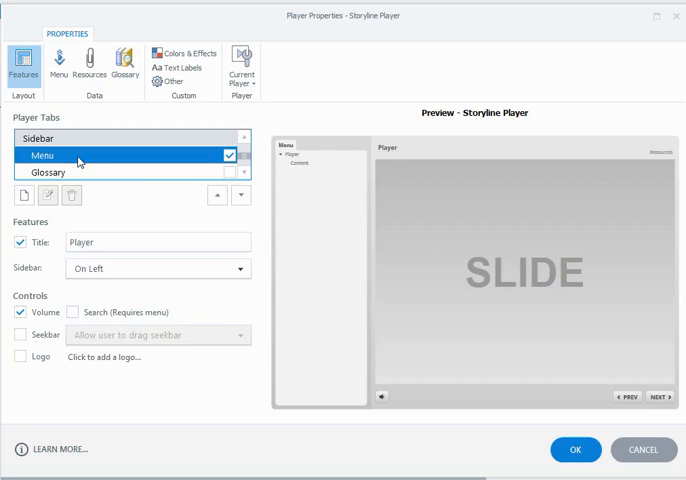
mouse_move(240, 195)
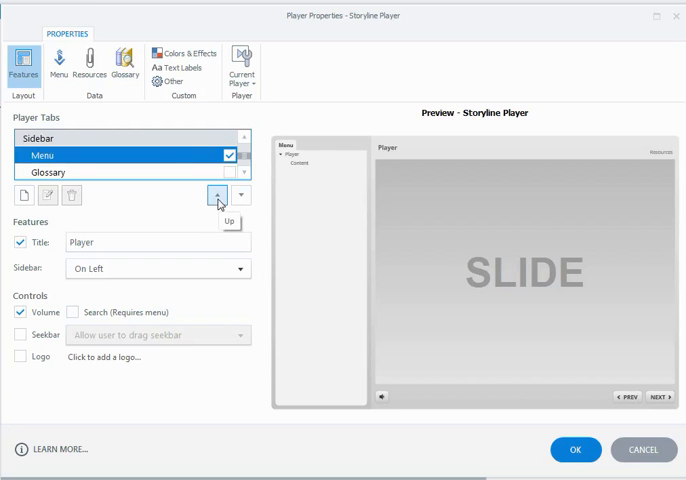
click(218, 195)
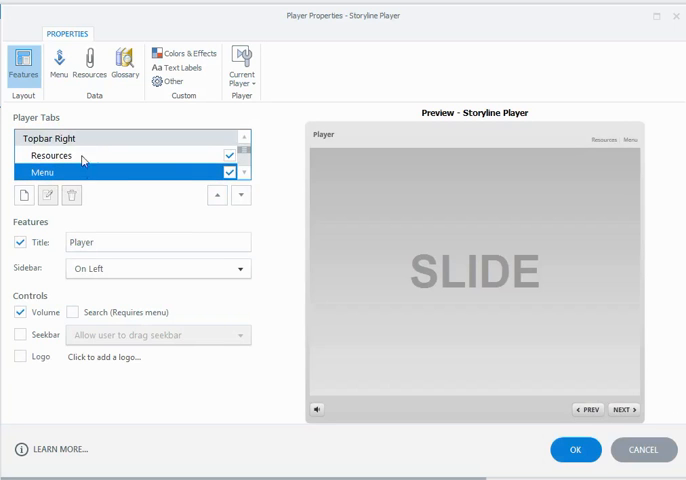
mouse_move(628, 151)
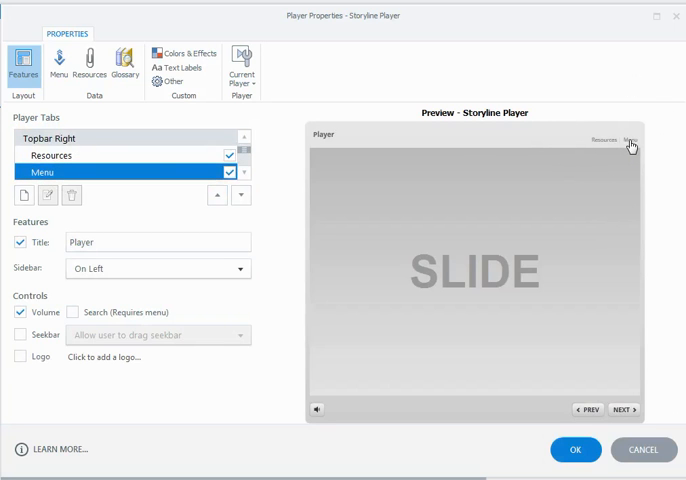
click(630, 138)
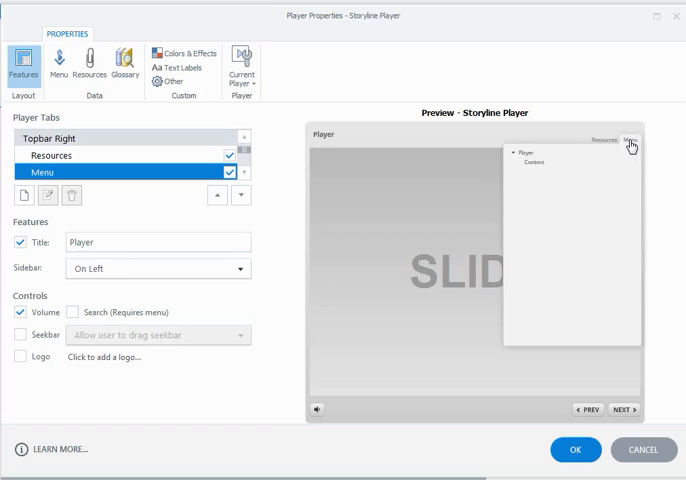
click(630, 138)
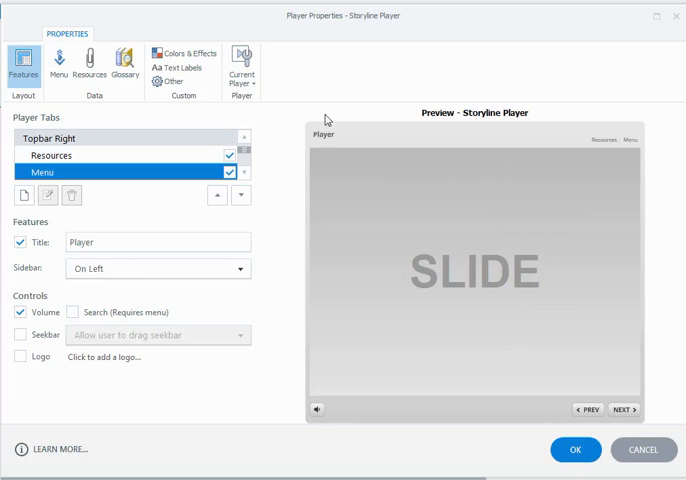
click(630, 140)
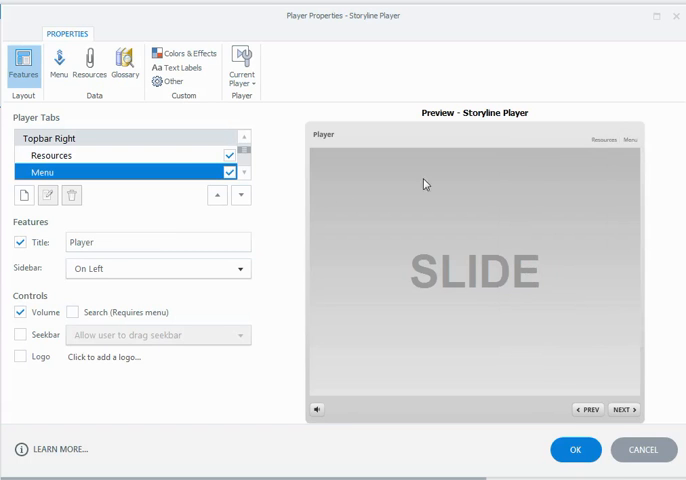
Reorder the top bar tabs so Resources sits on the left and Menu on the right.
click(217, 195)
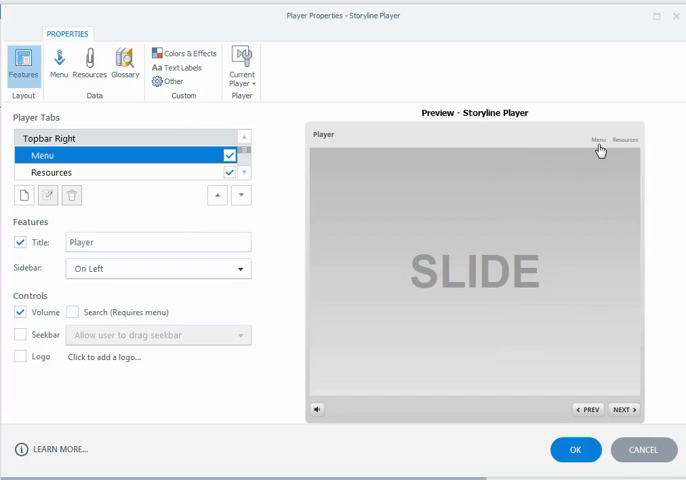
click(217, 195)
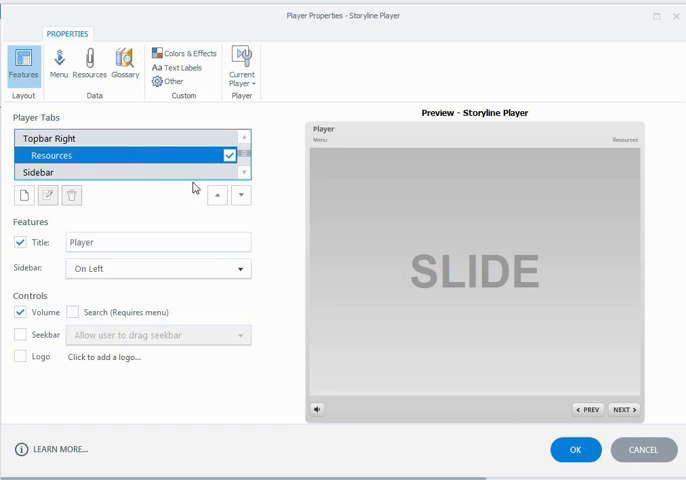
click(217, 195)
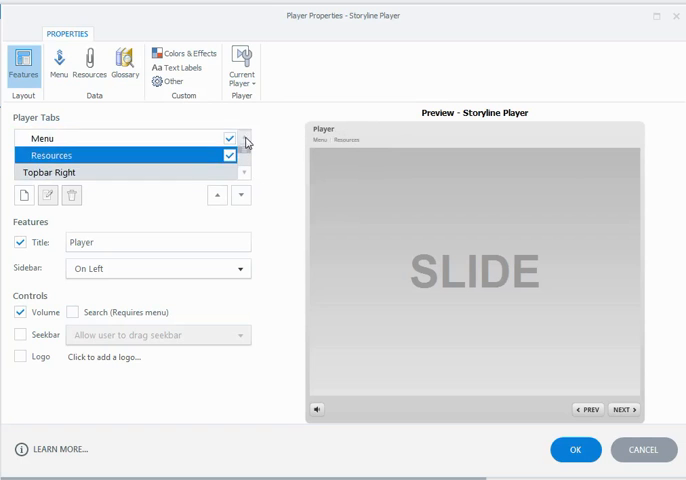
click(241, 195)
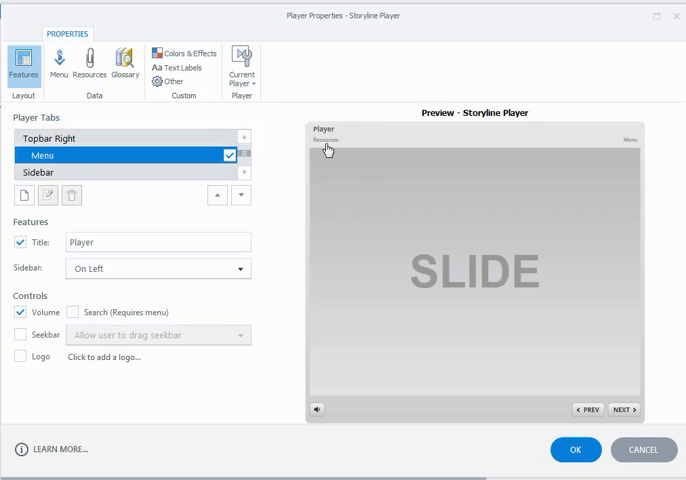
mouse_move(384, 152)
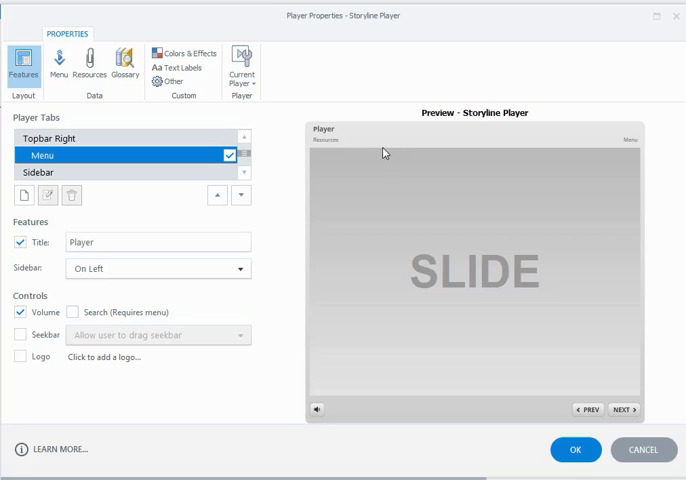
mouse_move(590, 148)
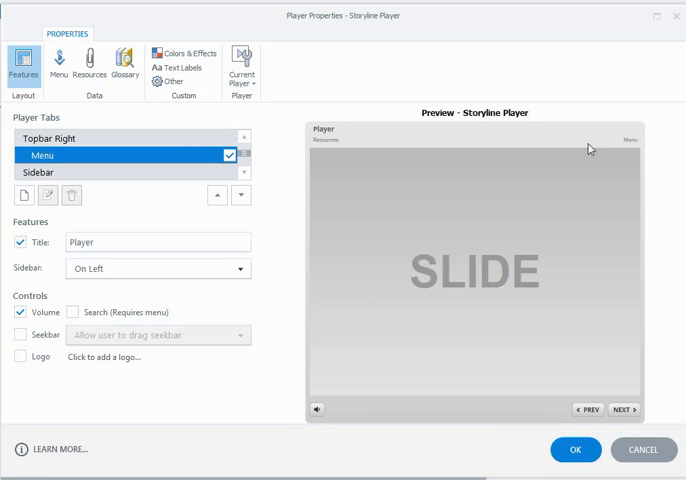
mouse_move(630, 114)
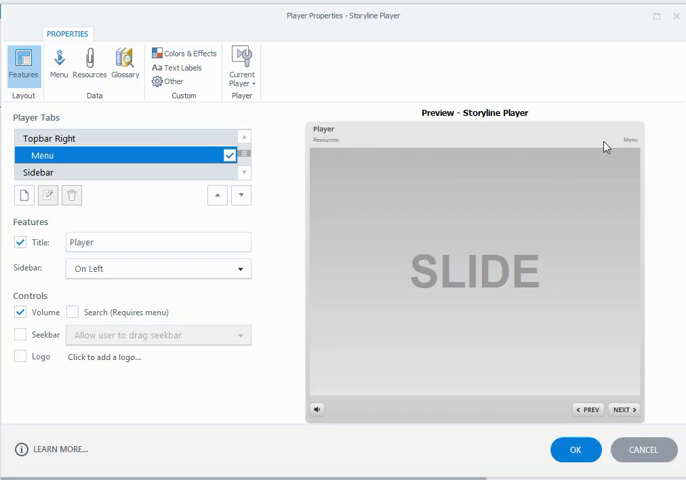
mouse_move(361, 159)
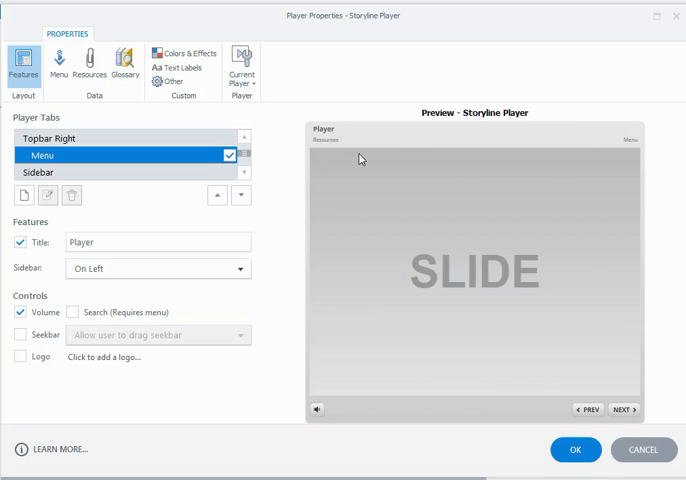
mouse_move(347, 186)
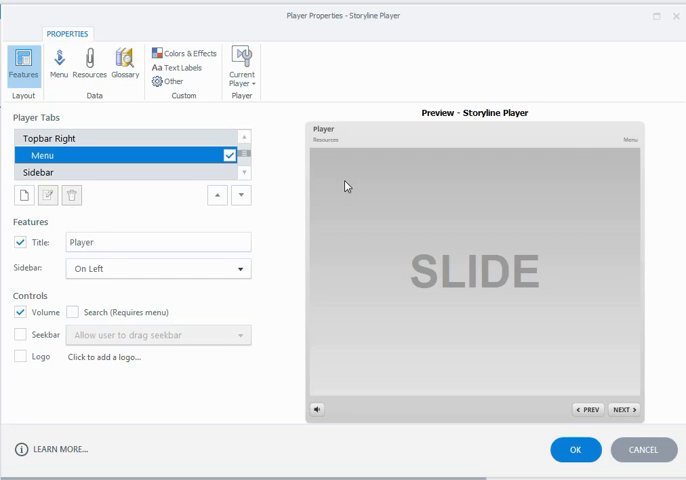
mouse_move(471, 224)
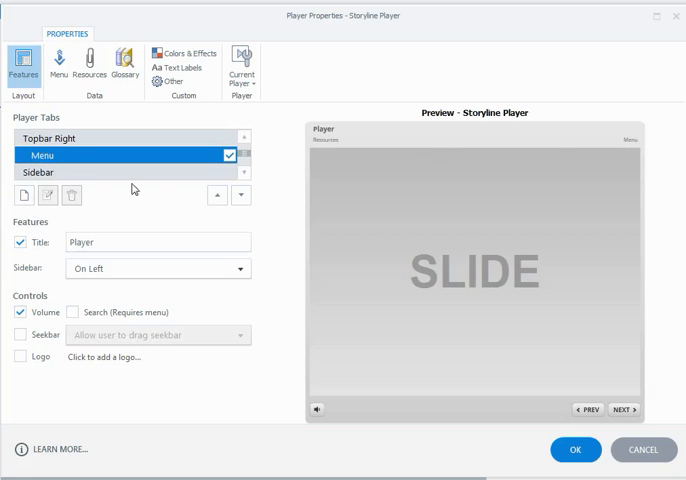
Add a new 'Exit' tab aligned Topbar Right with the Exit course action on user click.
click(22, 195)
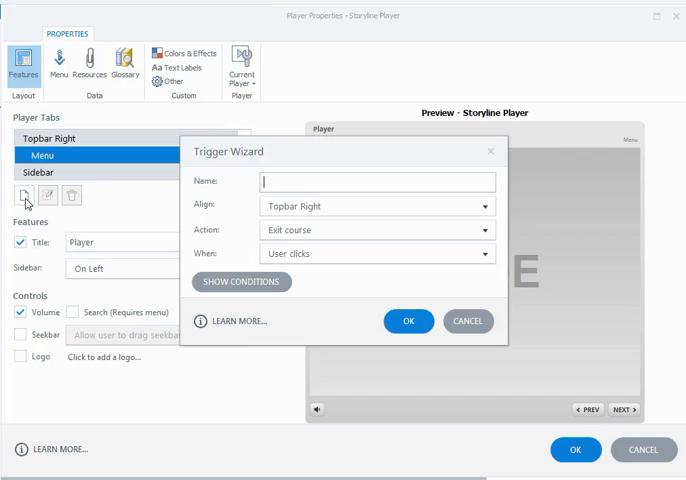
text(E)
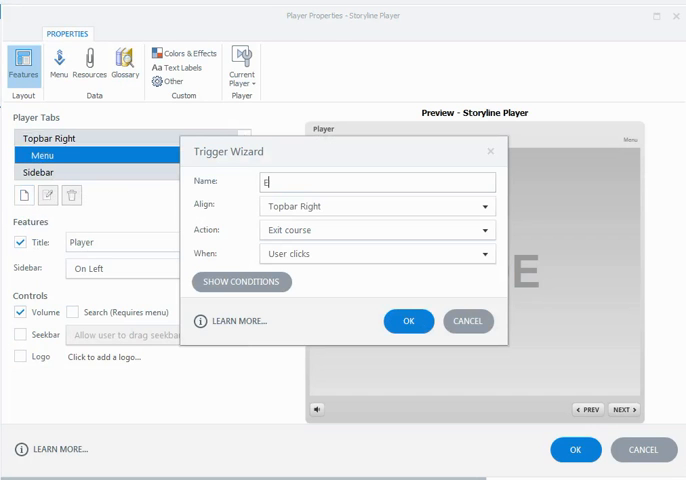
text(xit)
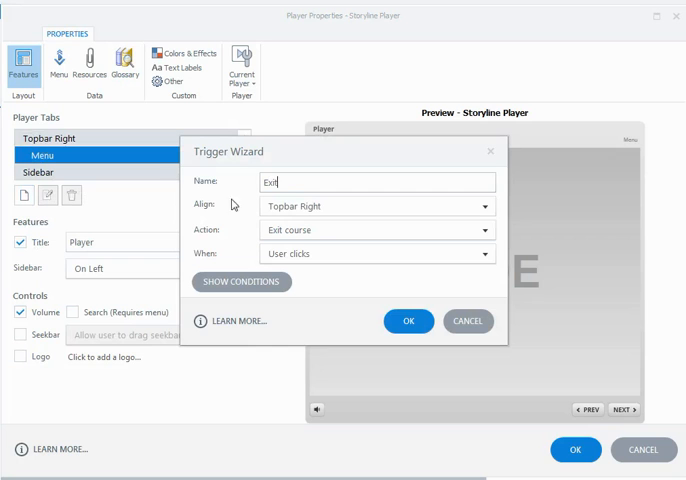
click(484, 206)
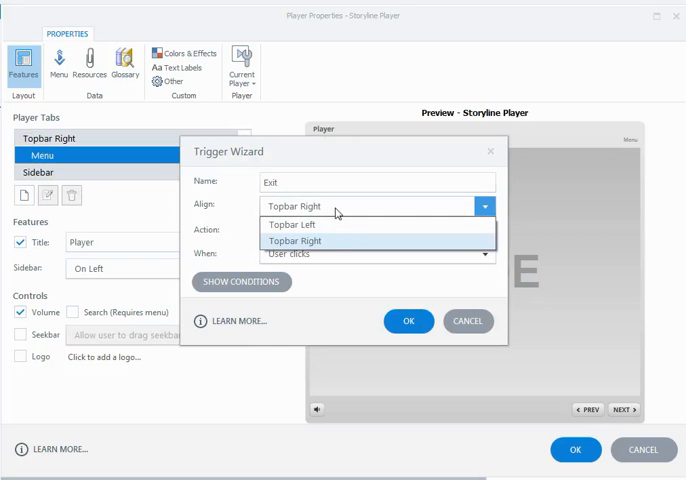
mouse_move(338, 210)
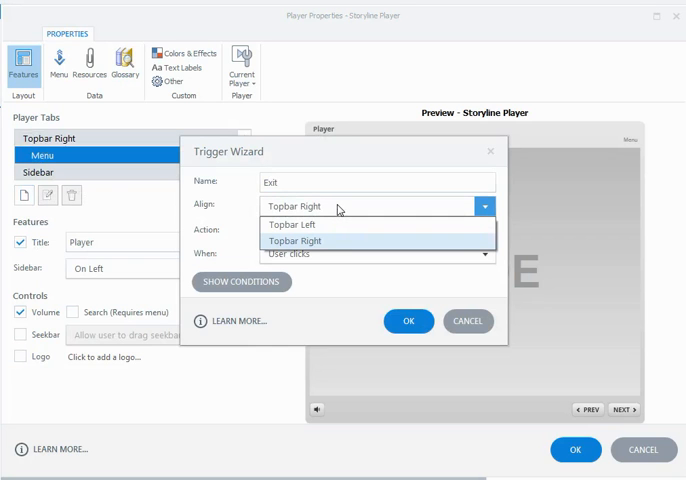
click(296, 240)
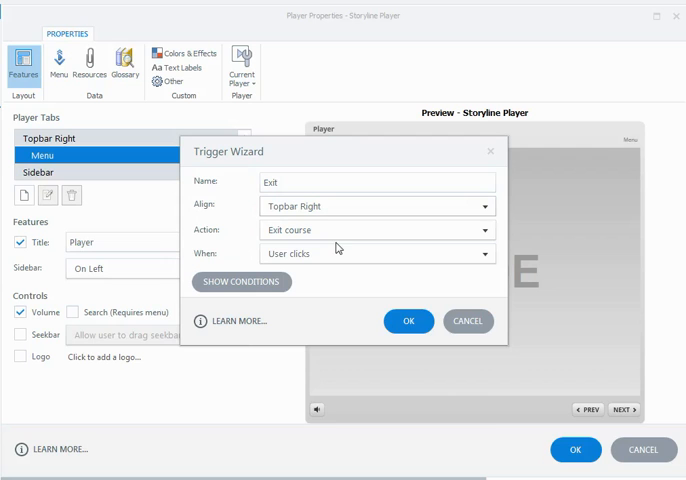
click(484, 230)
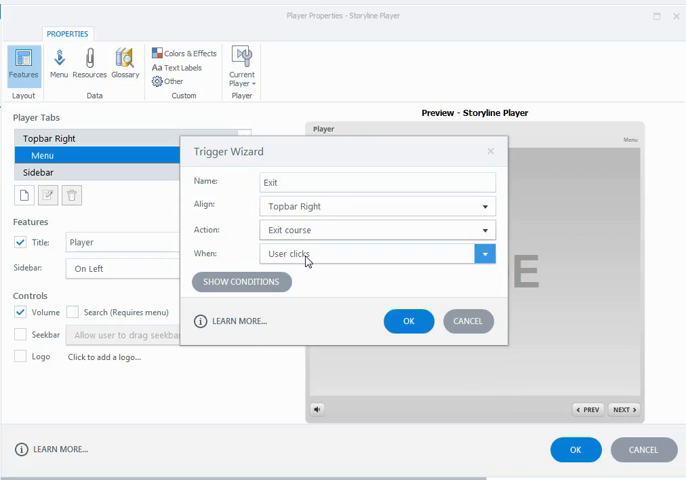
click(407, 321)
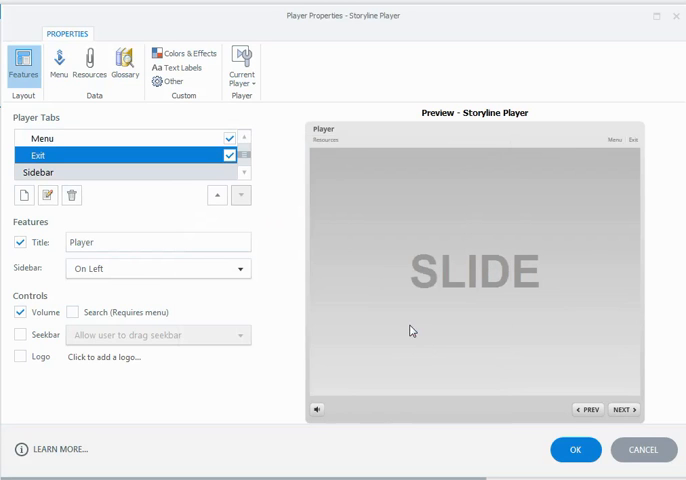
mouse_move(634, 147)
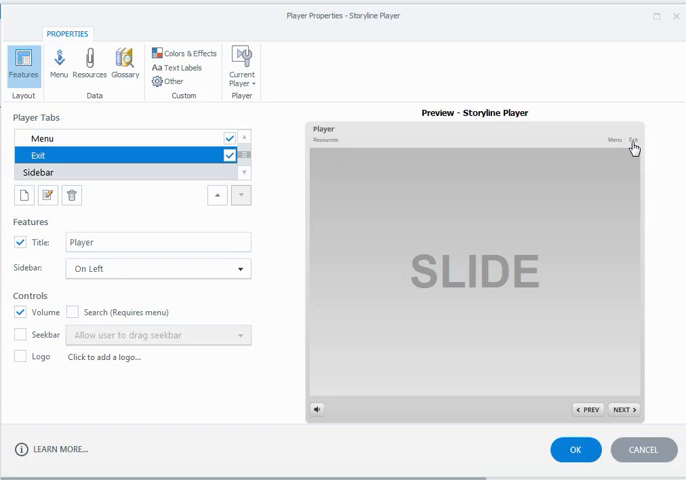
mouse_move(635, 147)
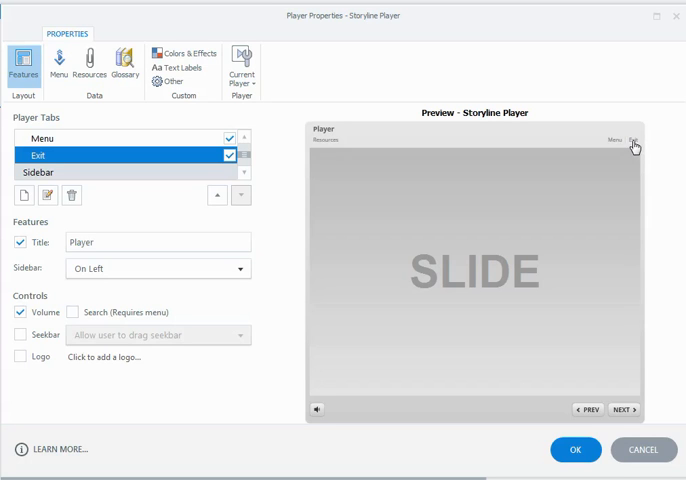
mouse_move(497, 266)
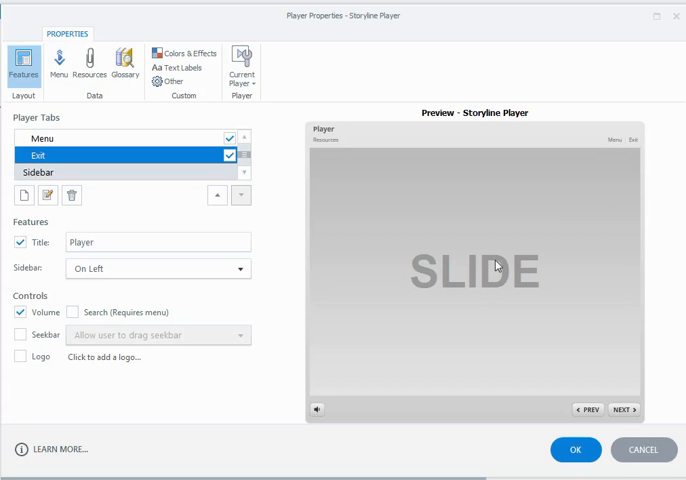
mouse_move(609, 188)
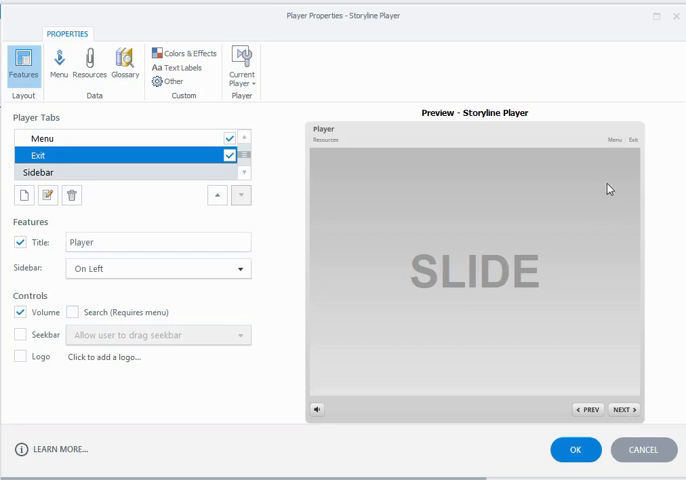
mouse_move(633, 147)
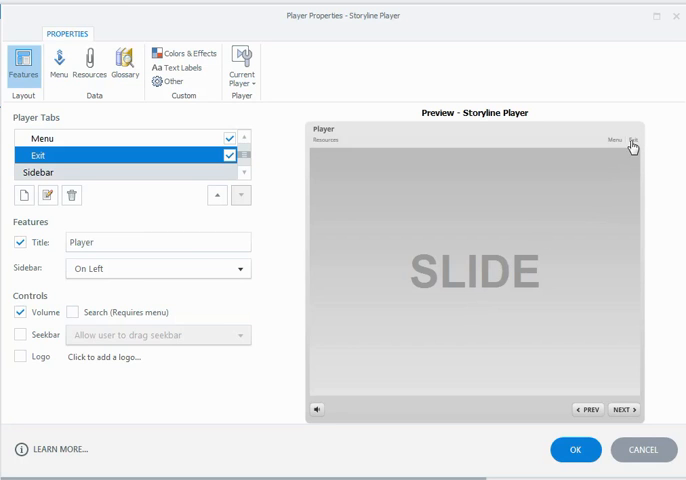
mouse_move(633, 148)
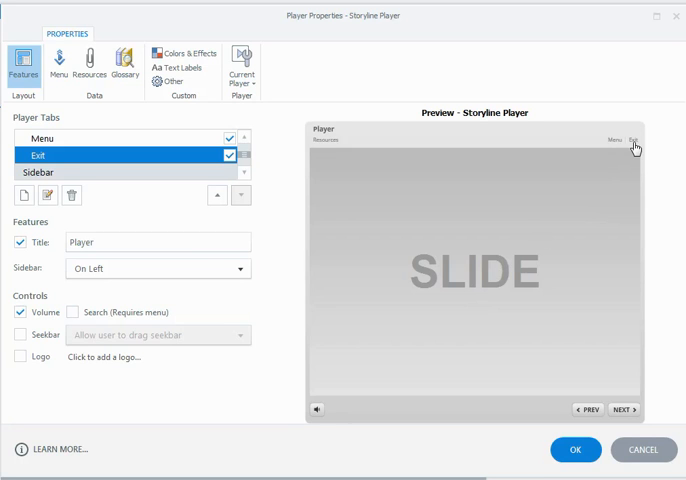
mouse_move(362, 152)
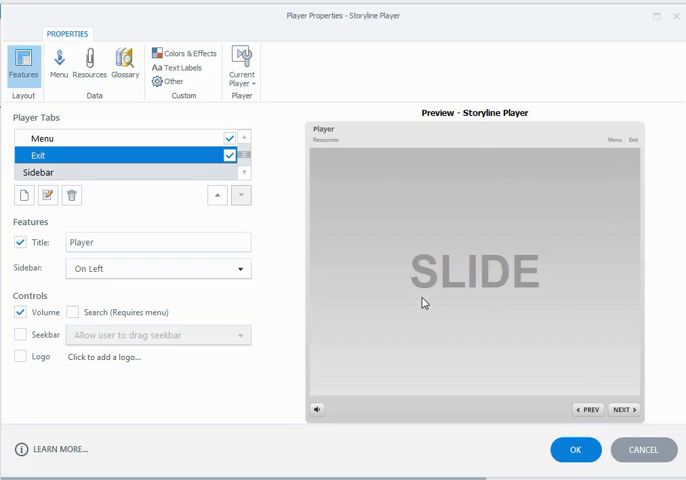
mouse_move(206, 108)
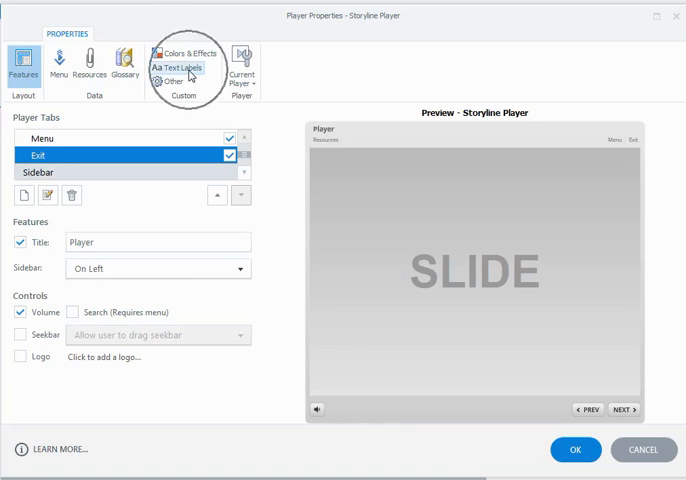
Open Text Labels from the Custom group of Player Properties.
click(179, 67)
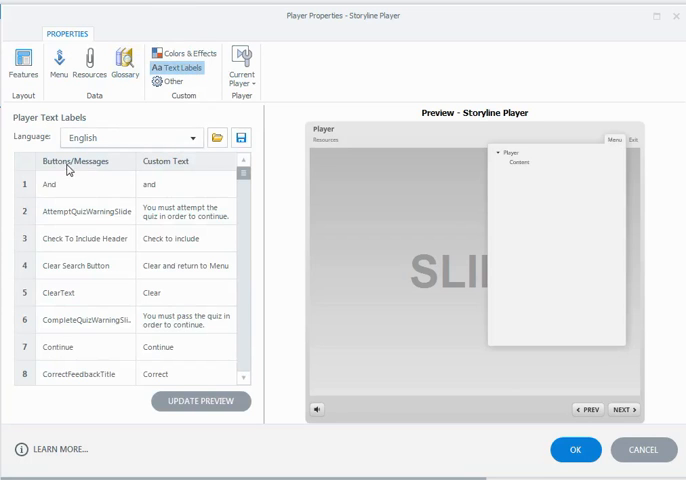
mouse_move(85, 170)
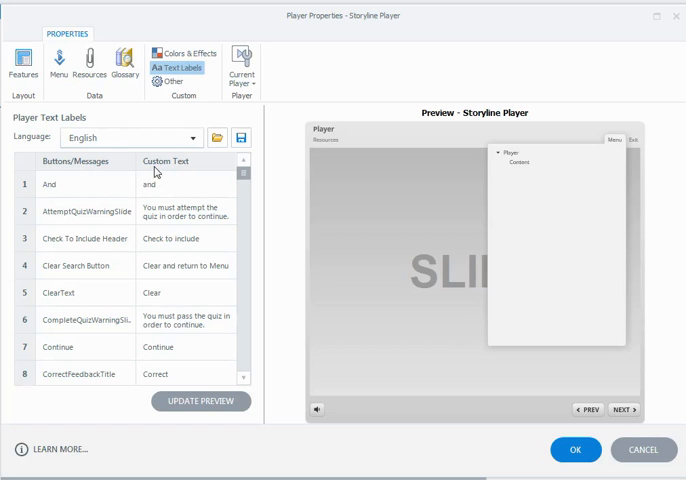
mouse_move(104, 166)
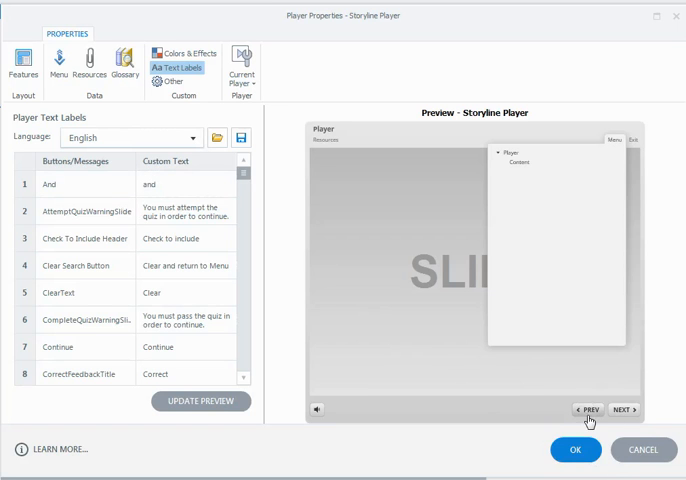
mouse_move(521, 406)
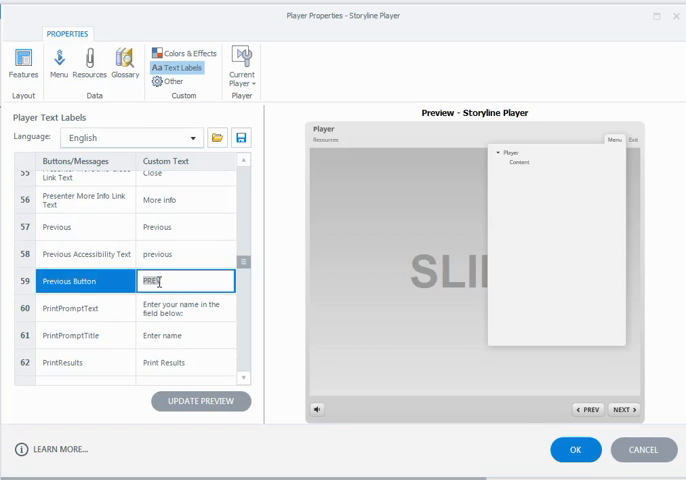
Change the Previous Button custom text from PREV to BACK and update the preview.
text(BACK)
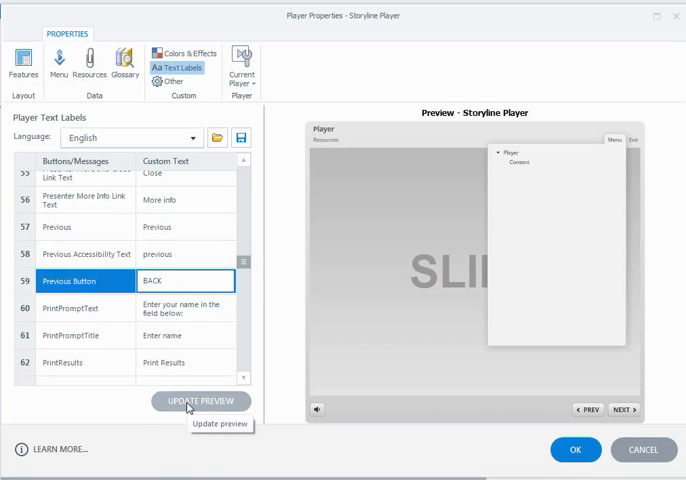
click(202, 401)
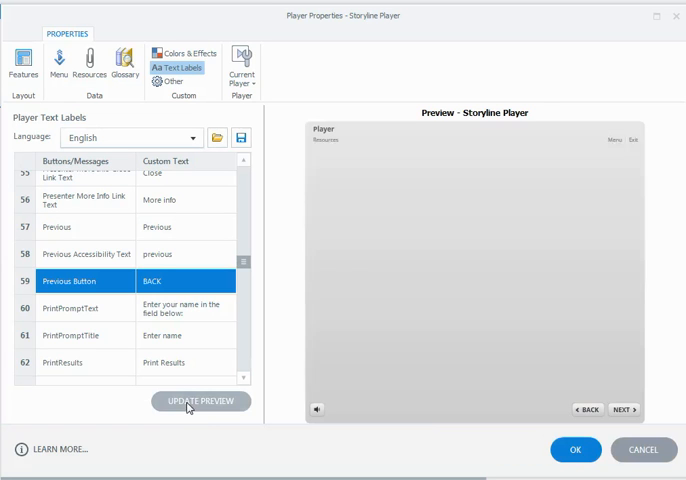
click(201, 401)
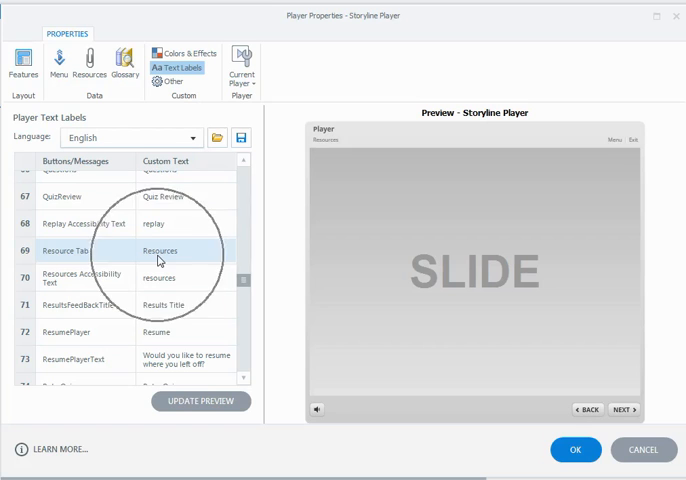
Replace the Resource Tab custom text with 'Takeaways' and update the preview.
double_click(175, 251)
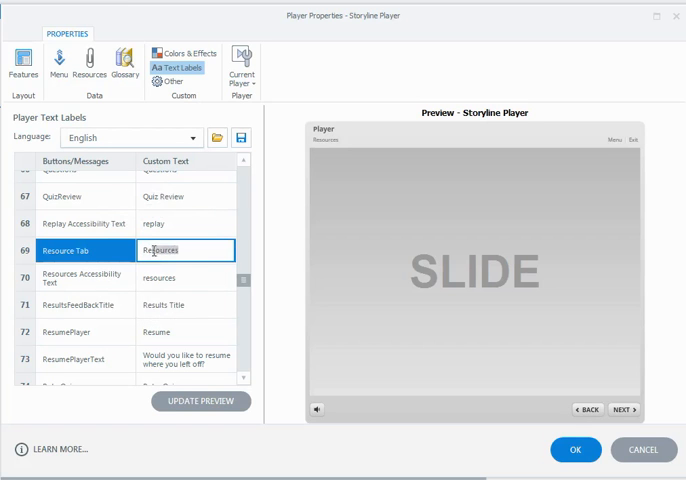
text(Ta)
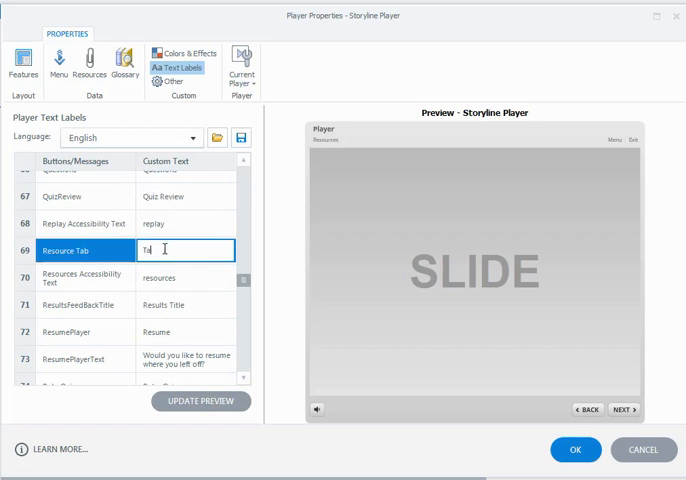
text(Takeaways)
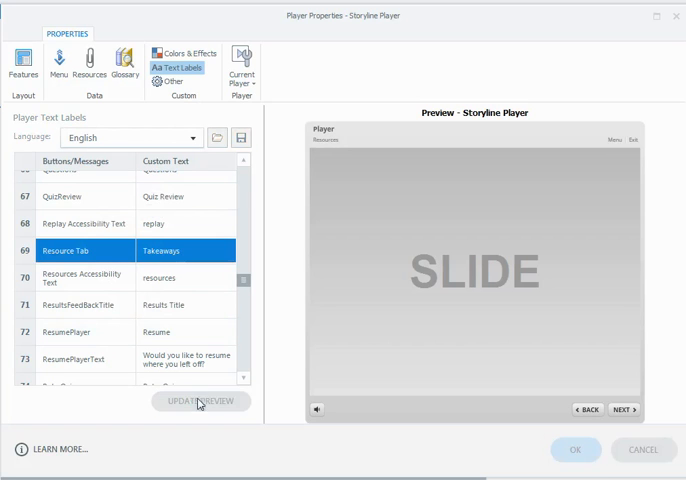
click(200, 401)
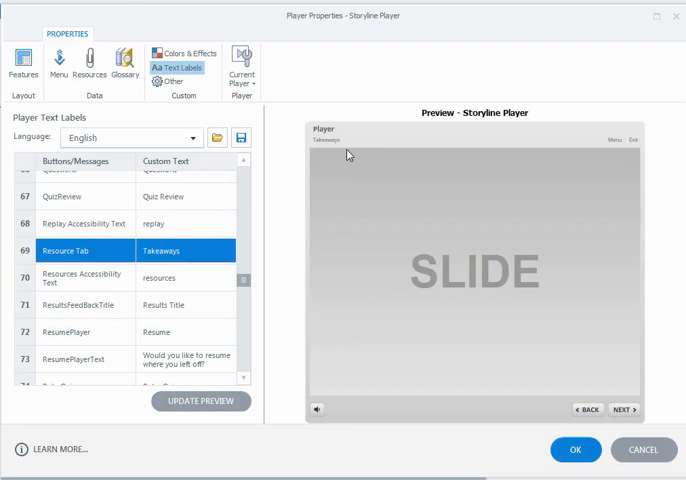
mouse_move(354, 159)
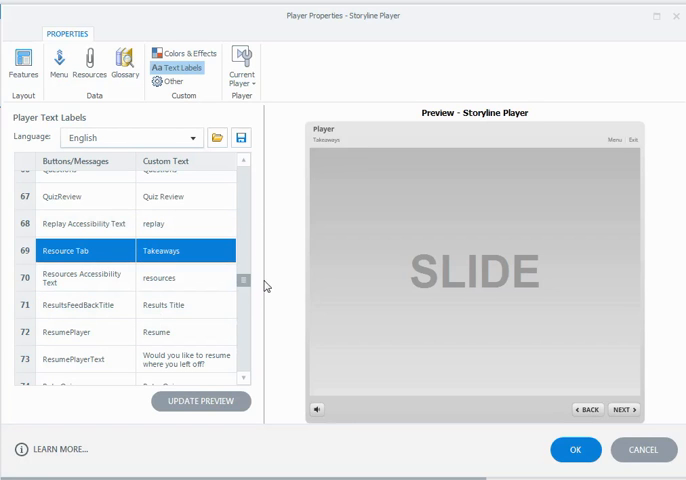
mouse_move(276, 280)
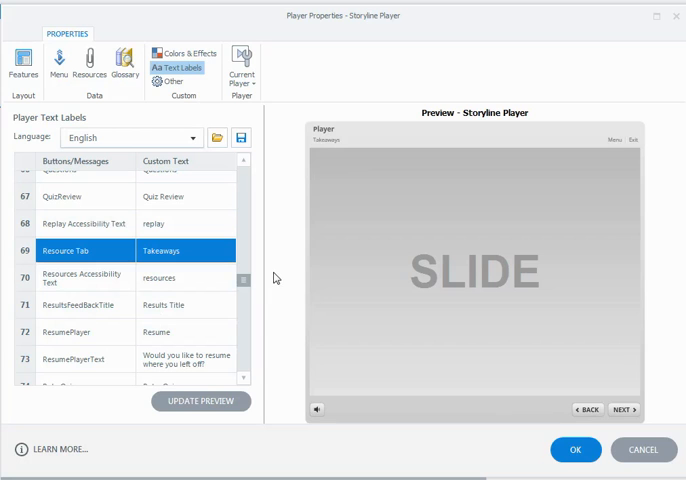
mouse_move(285, 263)
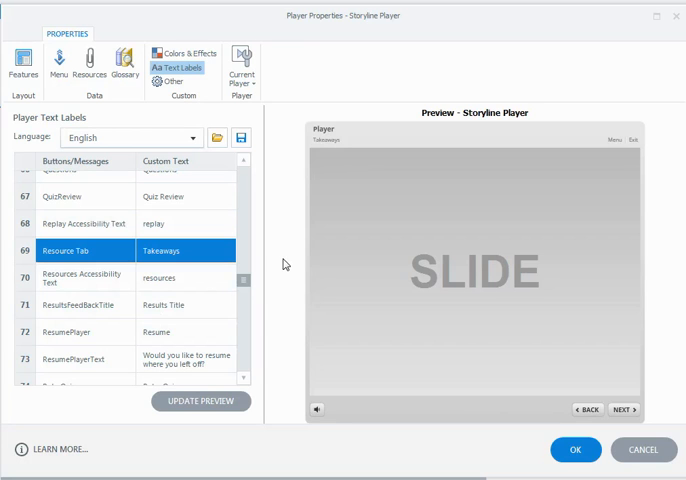
mouse_move(620, 150)
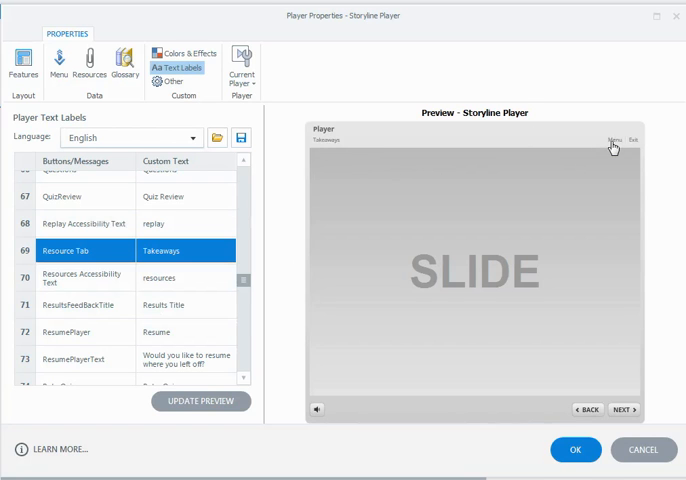
mouse_move(594, 409)
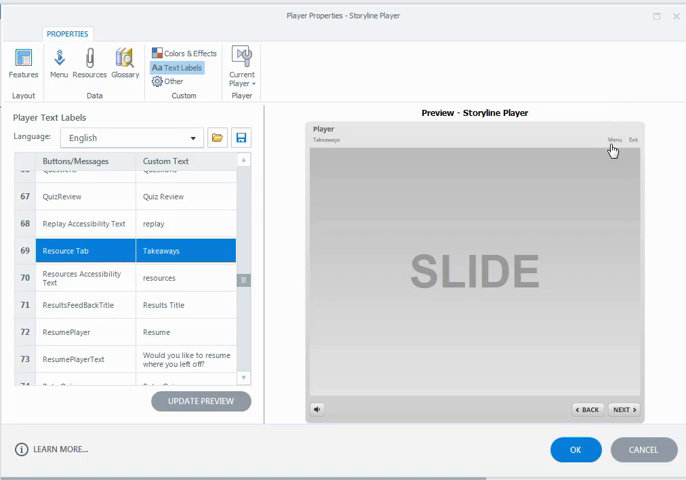
mouse_move(635, 149)
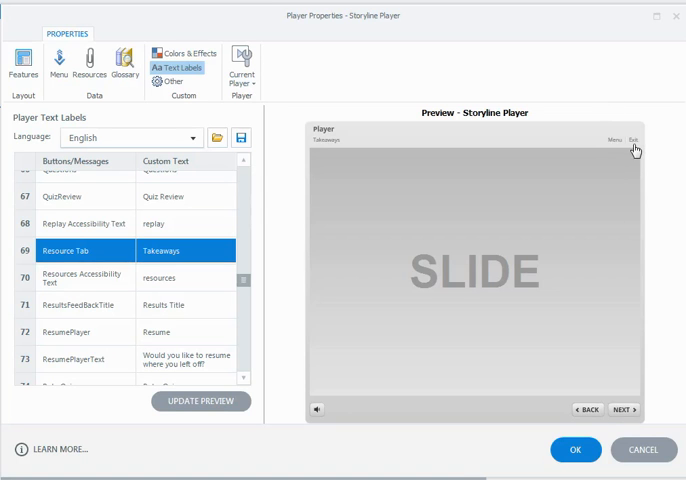